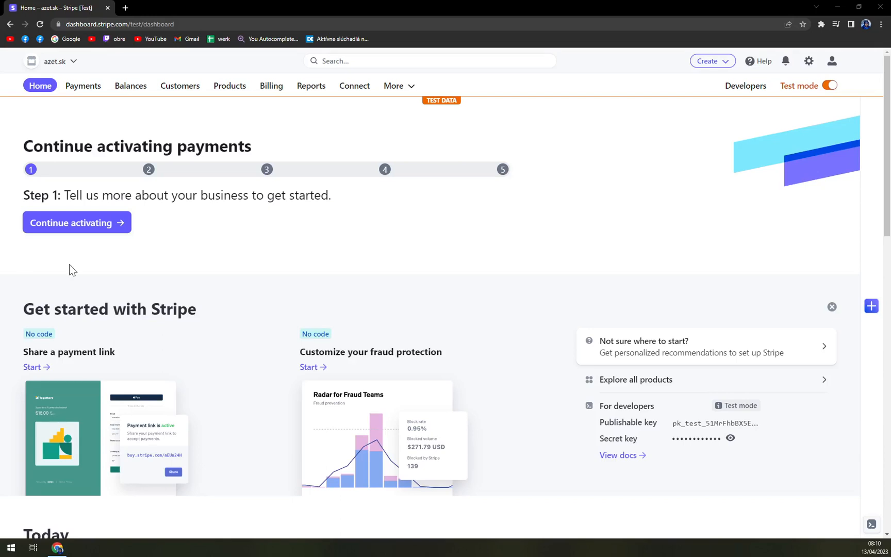
mouse_move(363, 280)
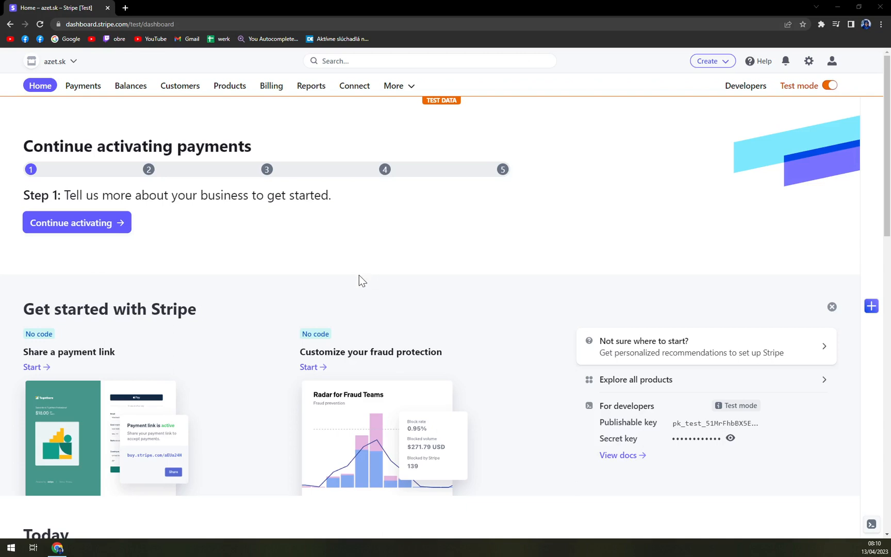
mouse_move(348, 231)
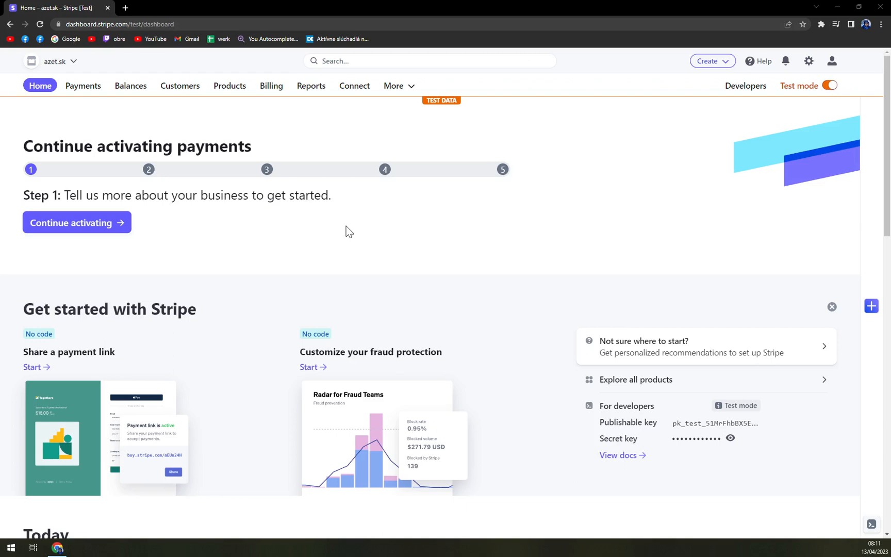
mouse_move(346, 242)
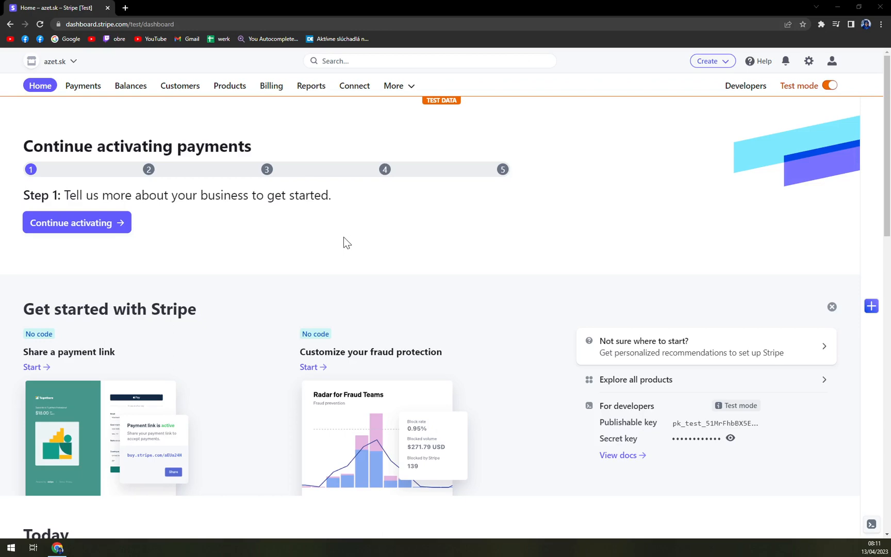
mouse_move(392, 258)
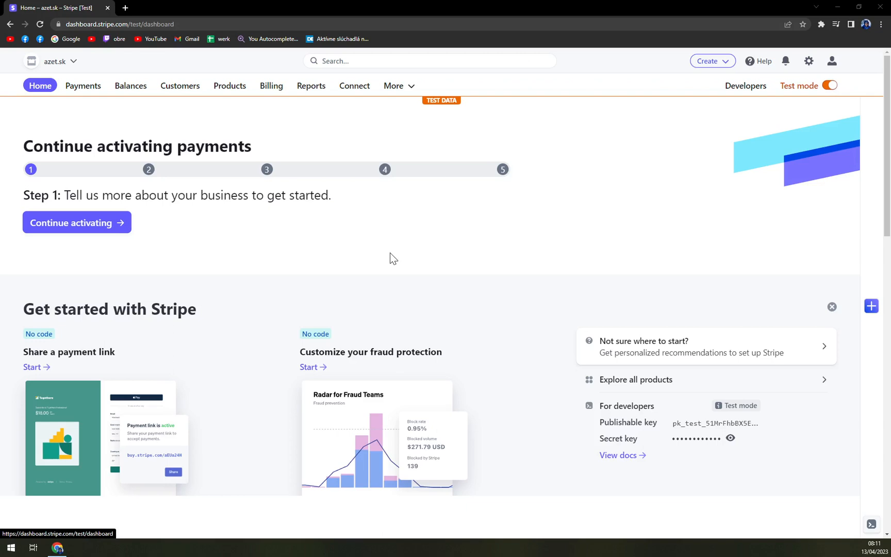
mouse_move(94, 163)
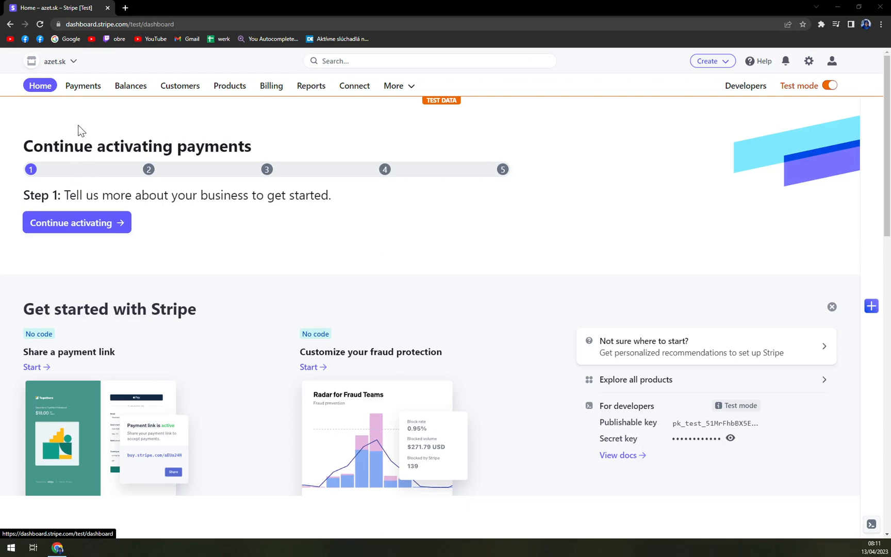
mouse_move(217, 97)
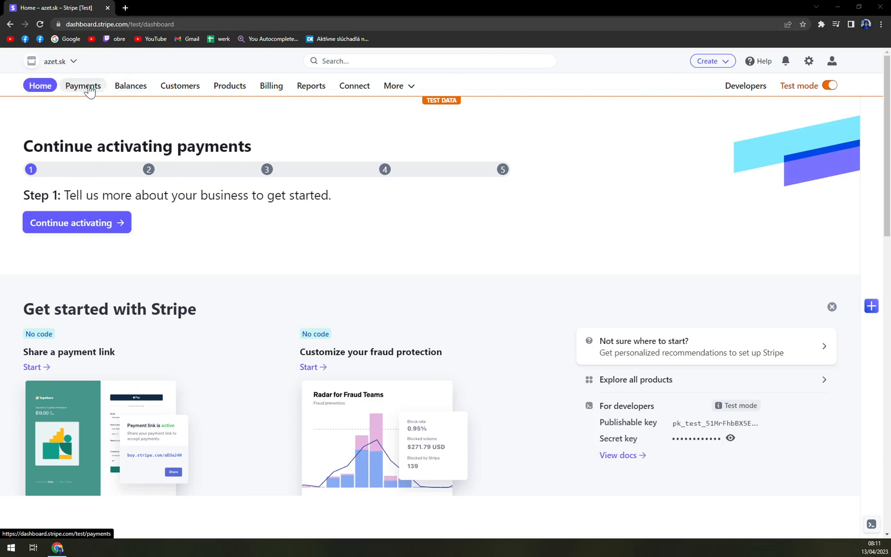
Step: Go to Payments and show the Create payment options
left_click(83, 86)
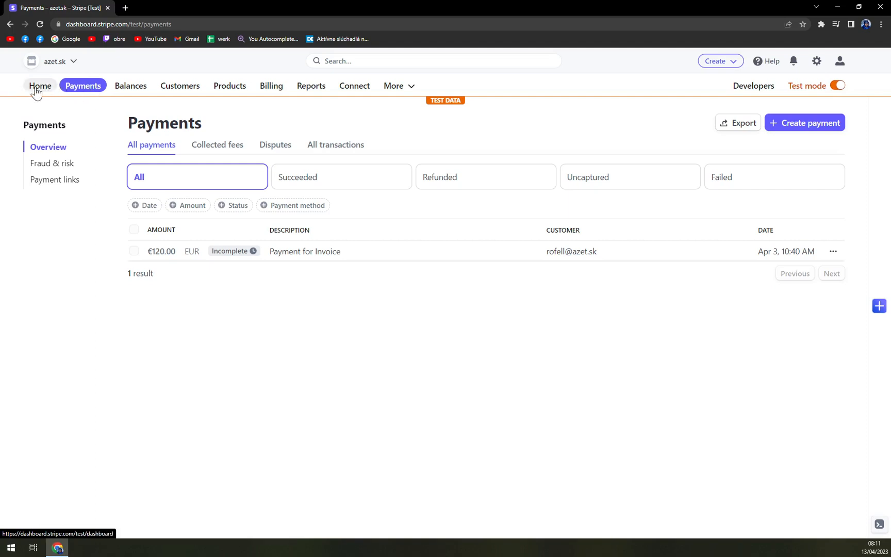
mouse_move(33, 93)
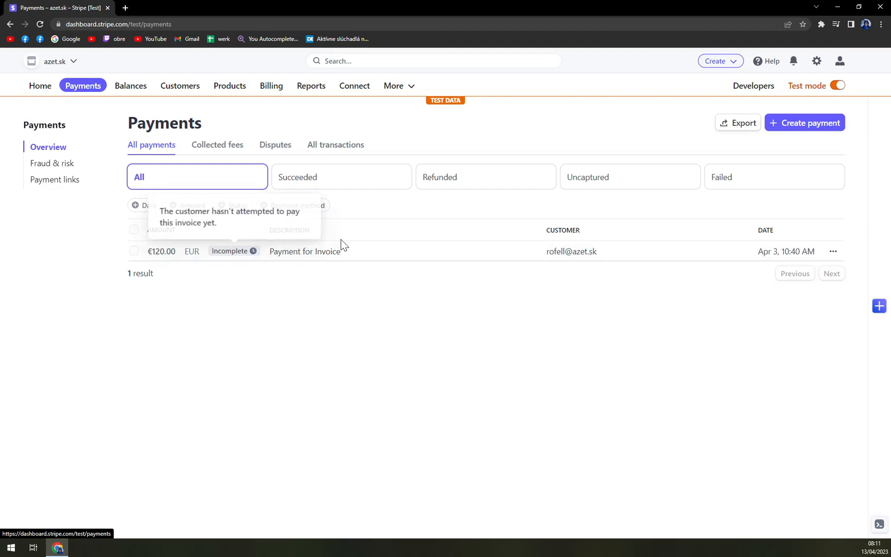
mouse_move(749, 242)
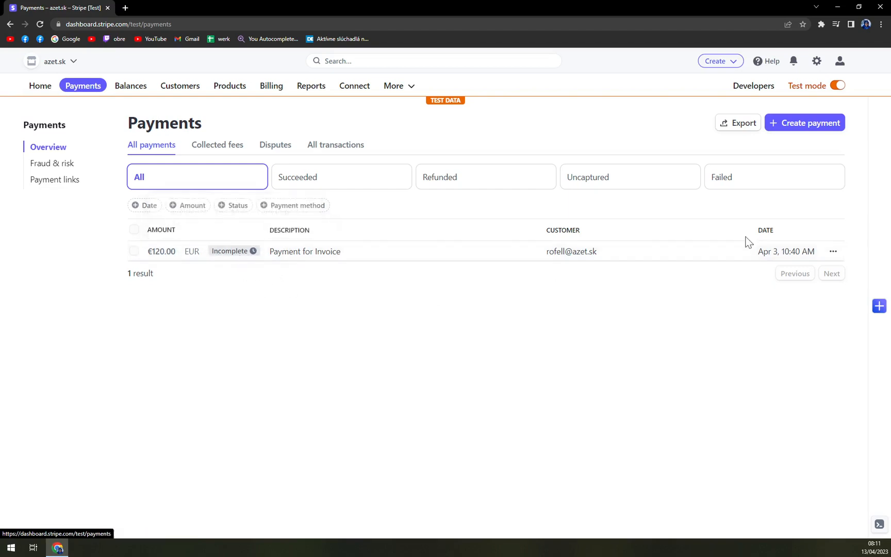
mouse_move(338, 240)
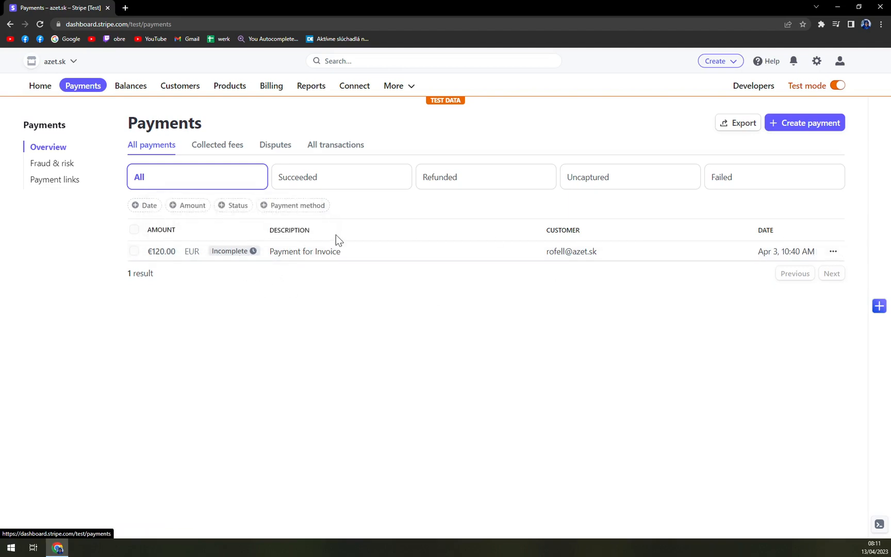
mouse_move(782, 128)
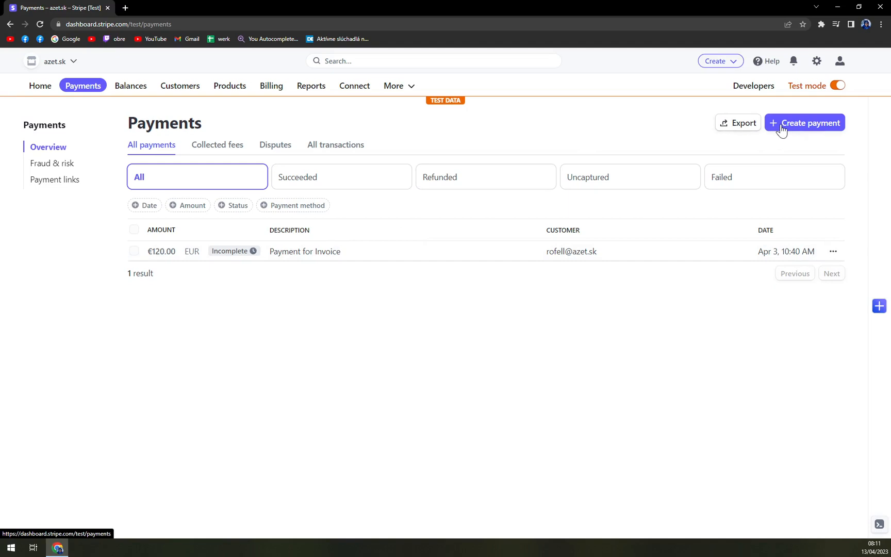
left_click(804, 122)
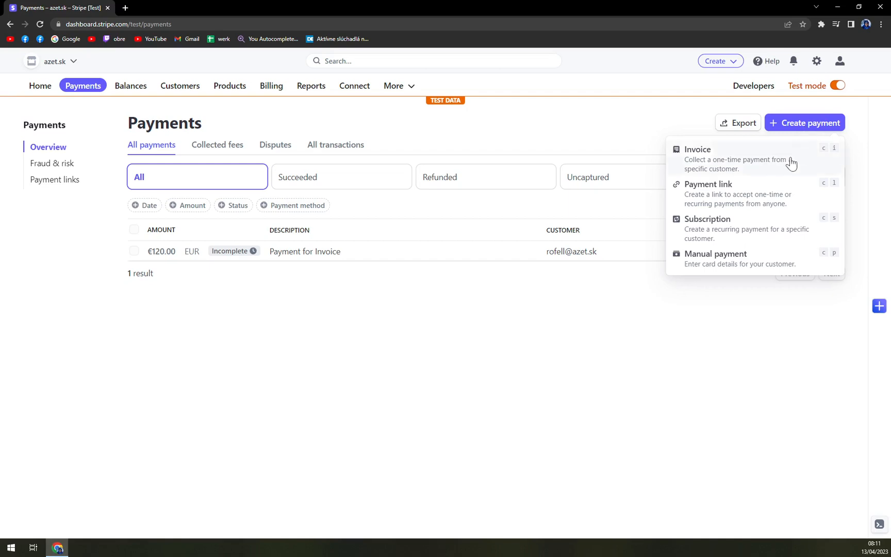
mouse_move(723, 271)
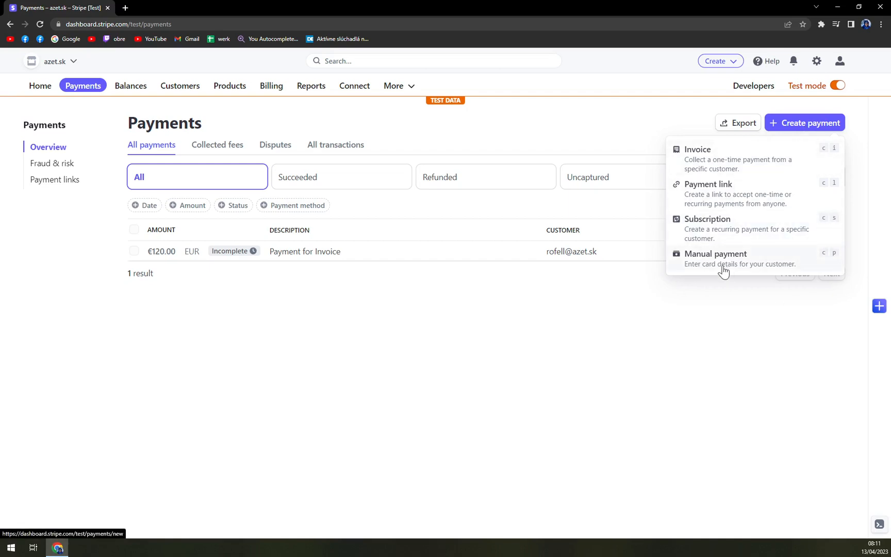
Step: Start a manual payment with amount 50.00 in euros
left_click(716, 253)
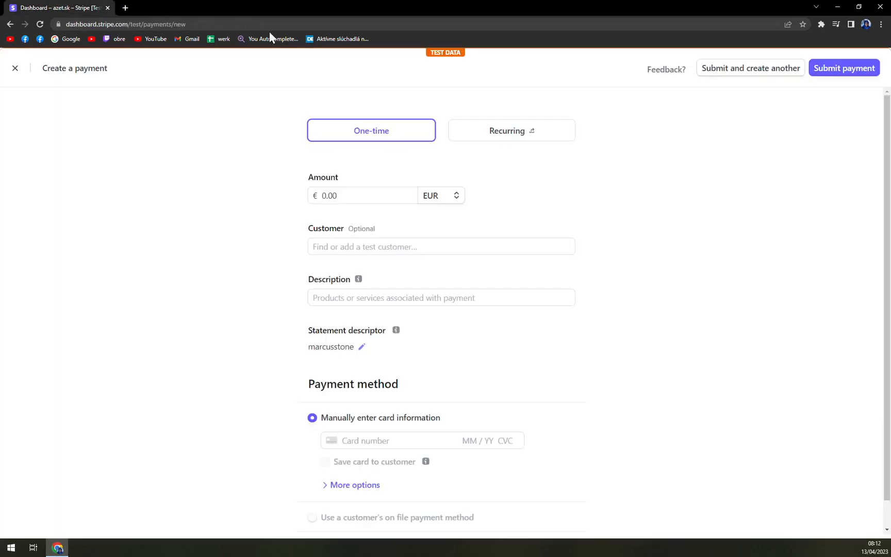
mouse_move(358, 142)
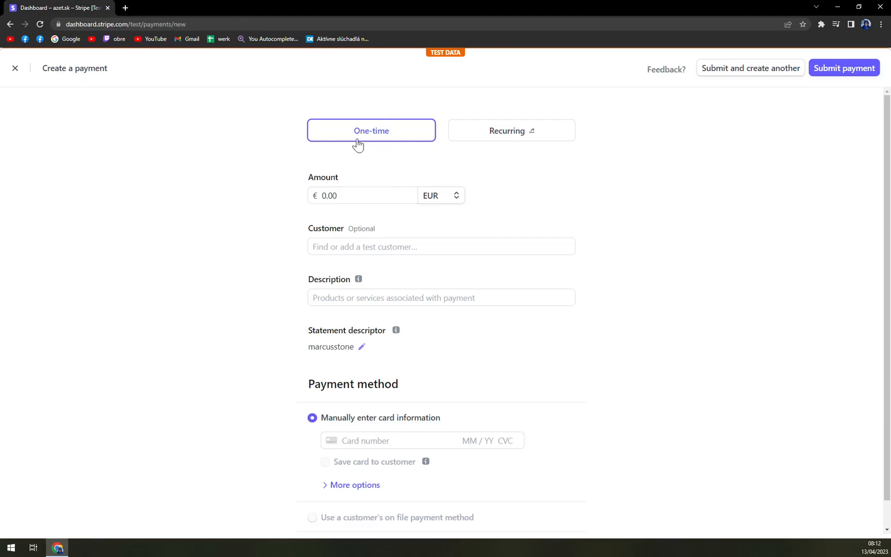
left_click(361, 196)
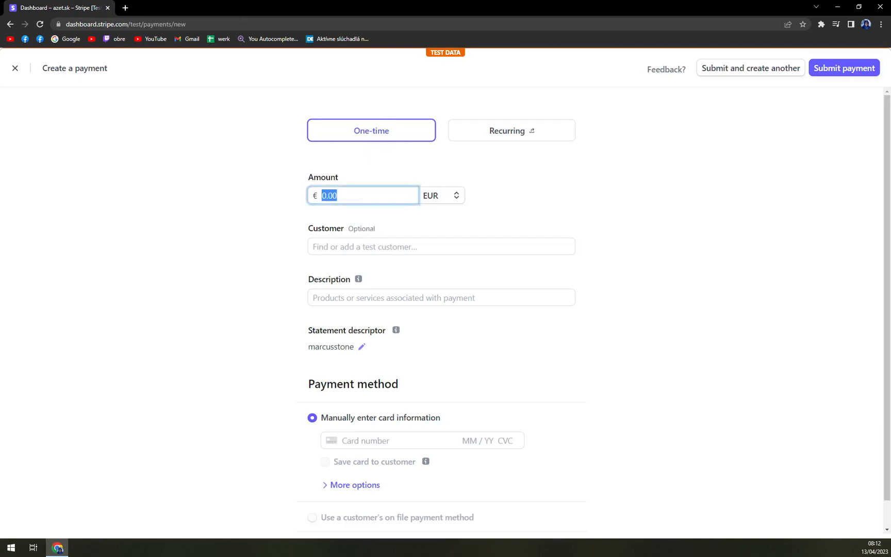
type("50.00")
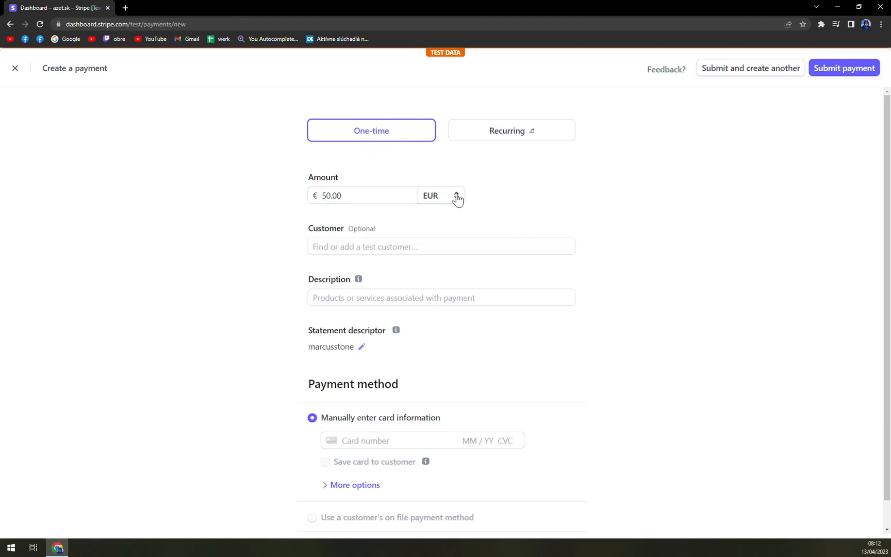
left_click(441, 196)
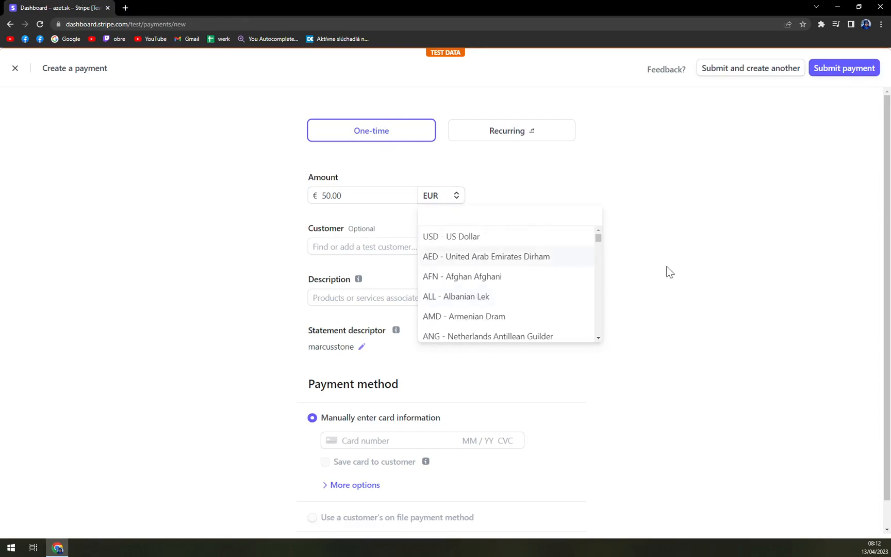
mouse_move(557, 291)
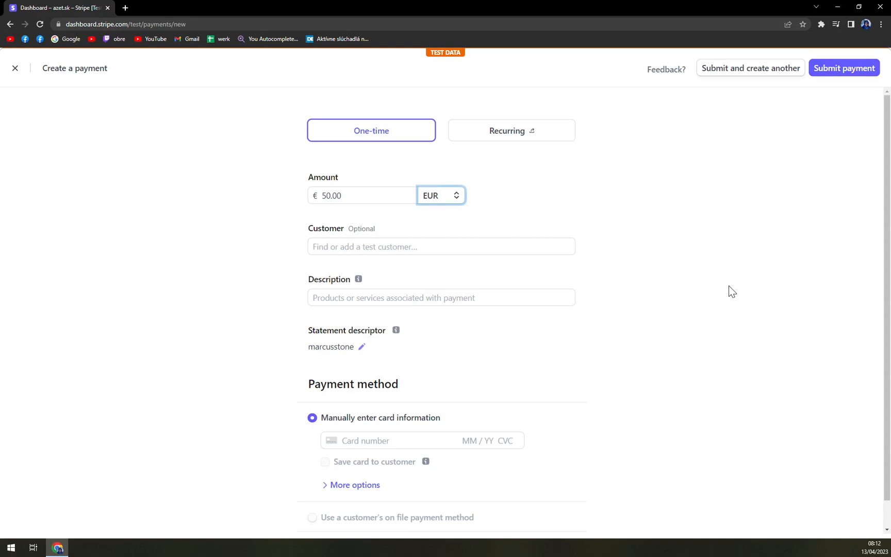
left_click(441, 246)
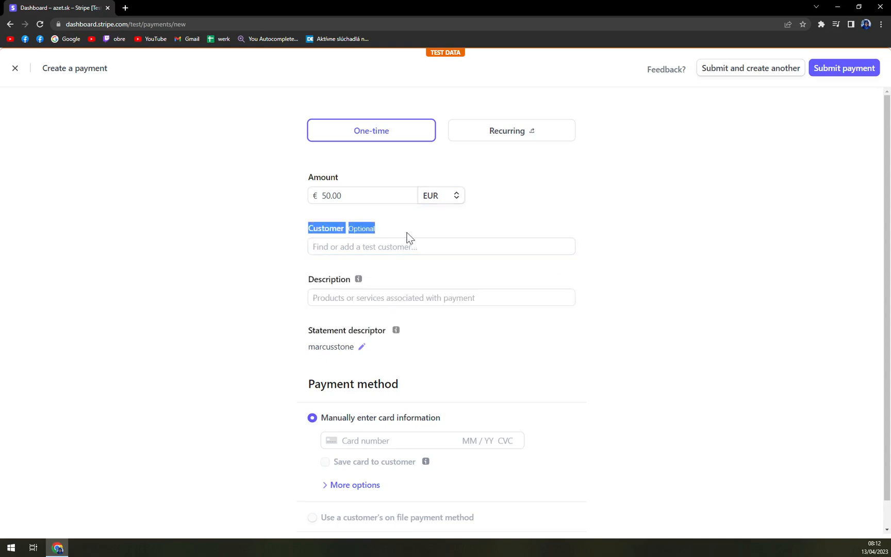
left_click(442, 246)
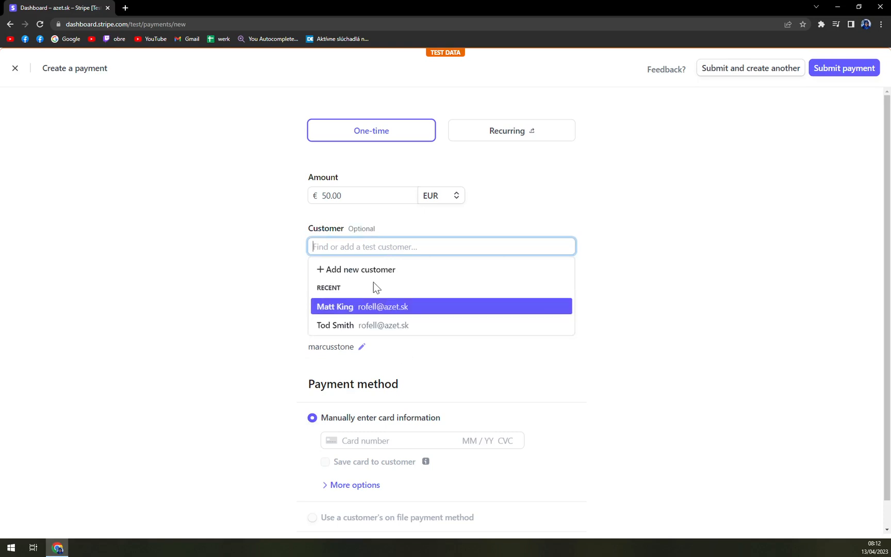
left_click(359, 269)
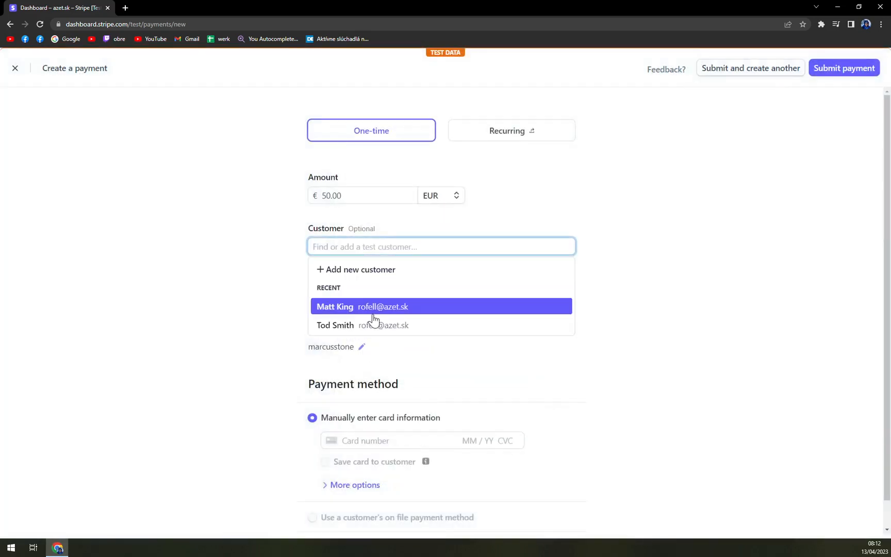
left_click(335, 325)
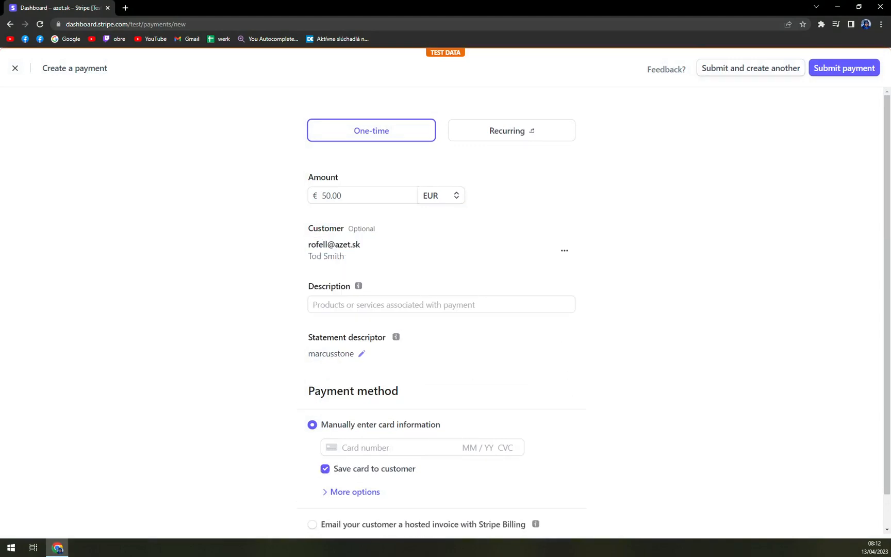
left_click(442, 304)
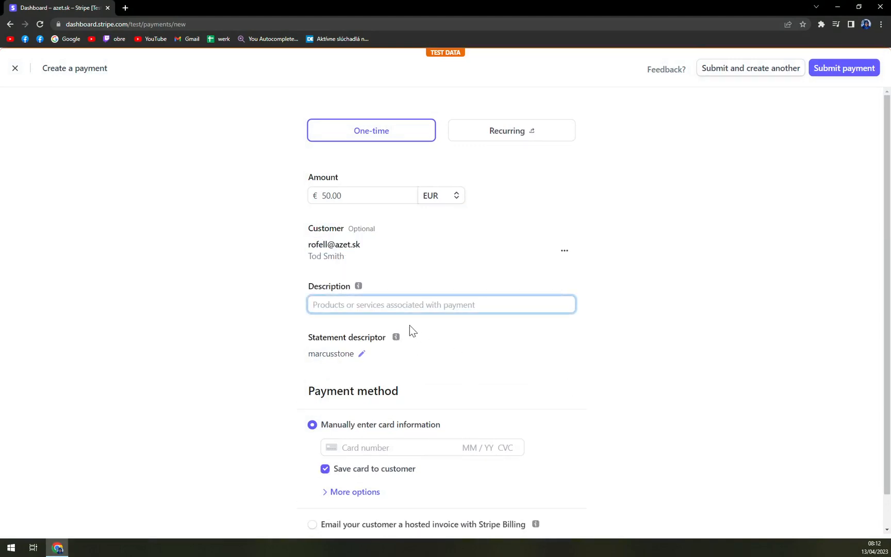
type("TEST")
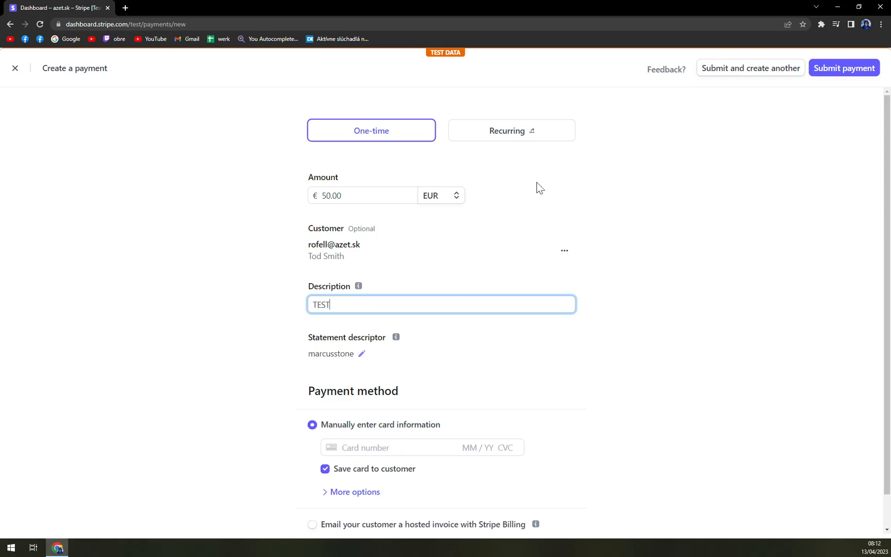
scroll("down", 3)
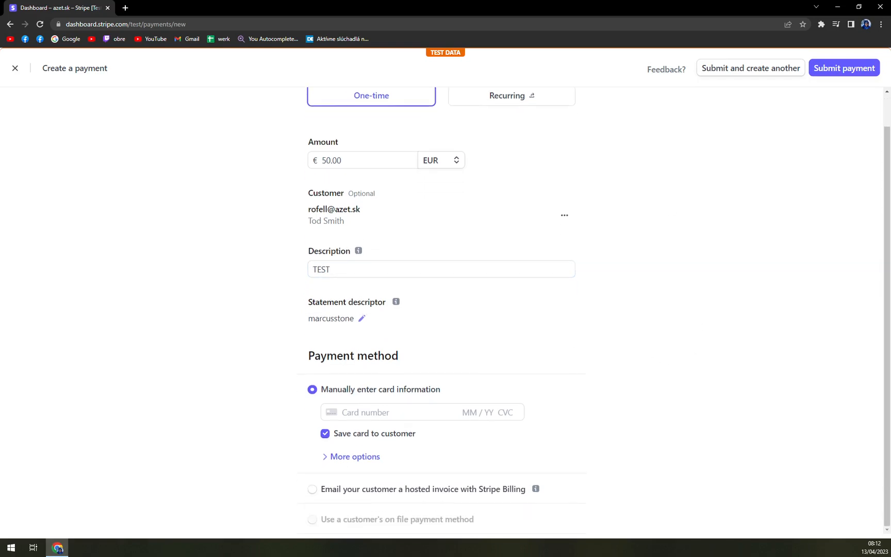
mouse_move(578, 356)
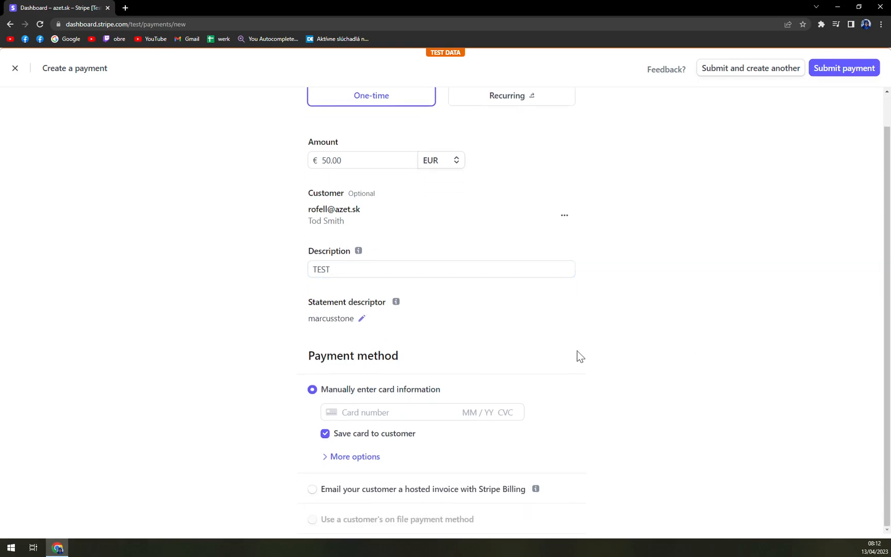
mouse_move(458, 393)
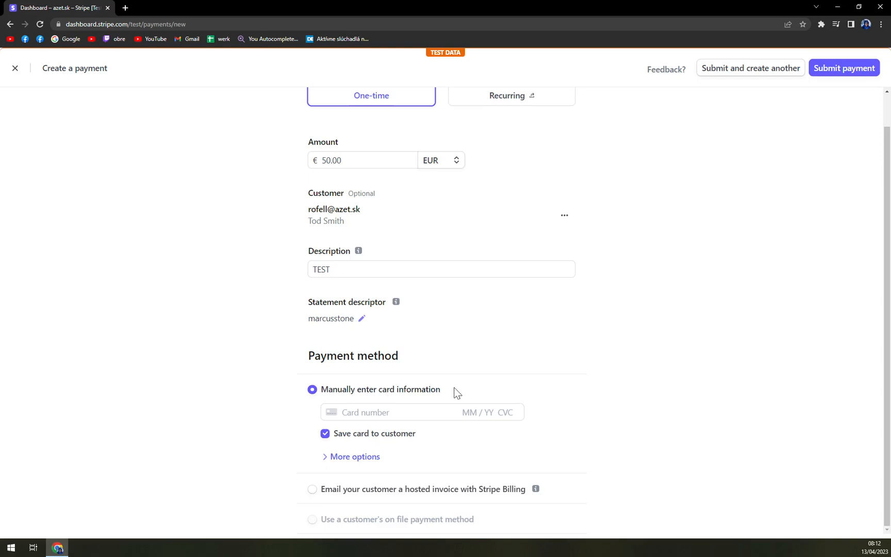
mouse_move(406, 509)
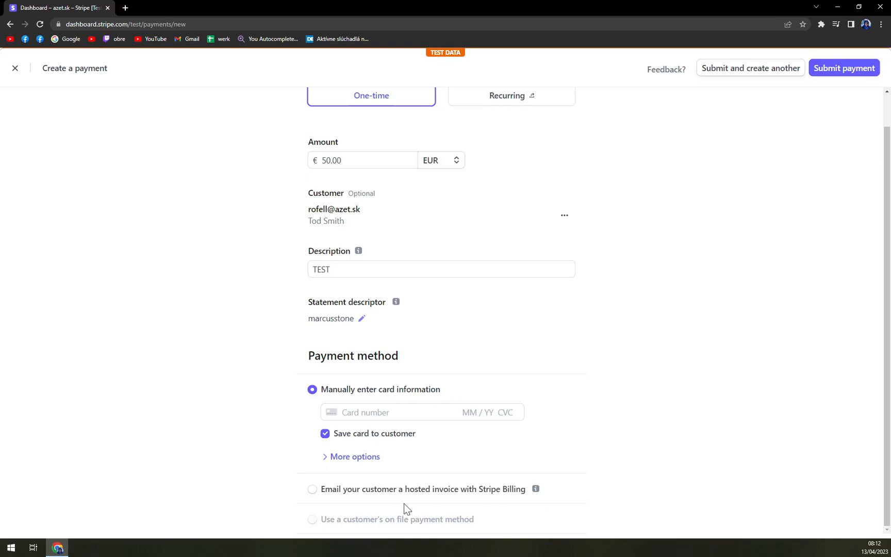
mouse_move(692, 441)
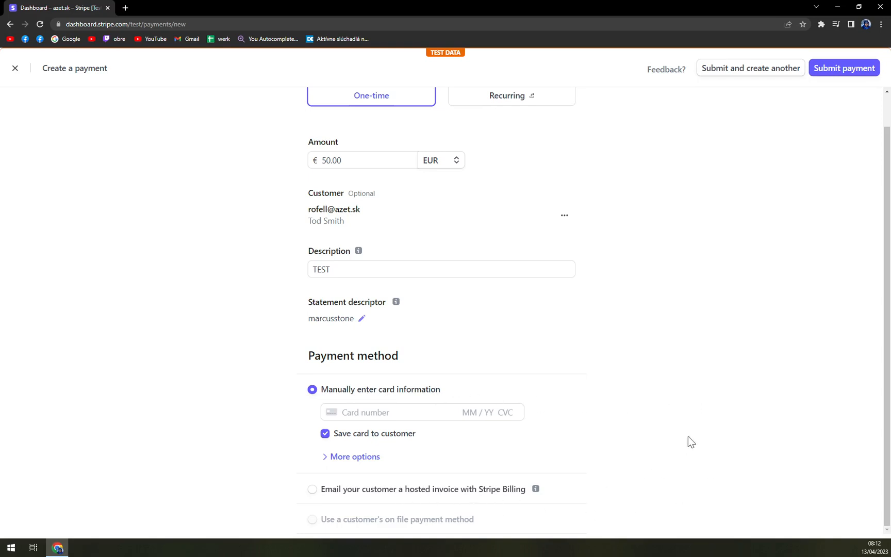
mouse_move(759, 390)
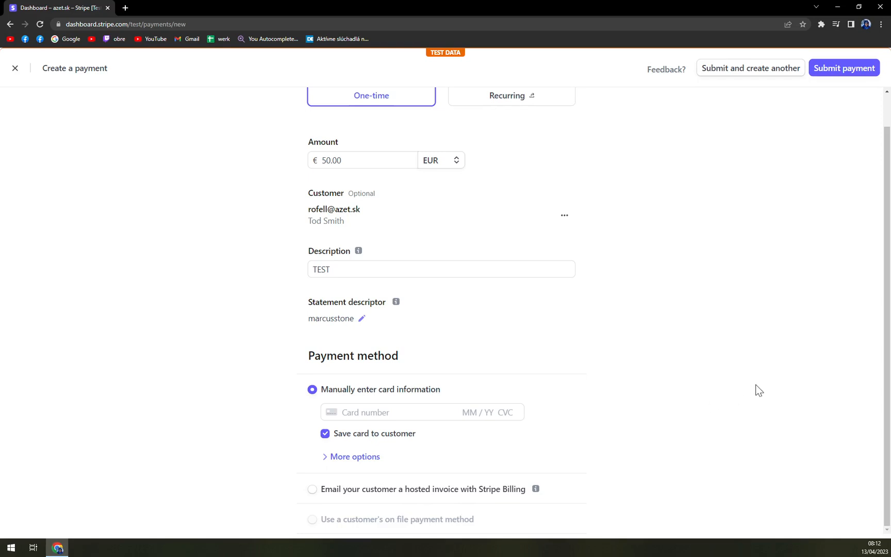
mouse_move(772, 404)
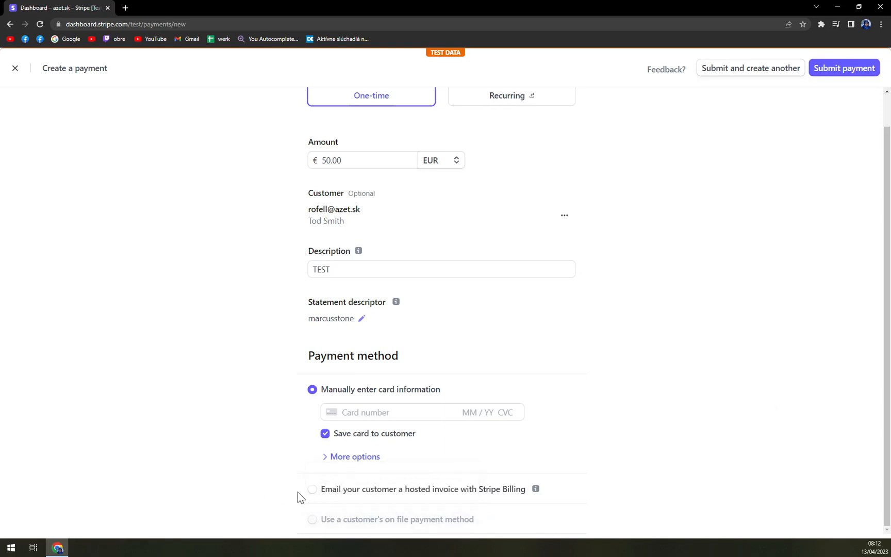
Step: Email the customer a hosted invoice with Stripe Billing, due in 14 days instead of 30
left_click(312, 489)
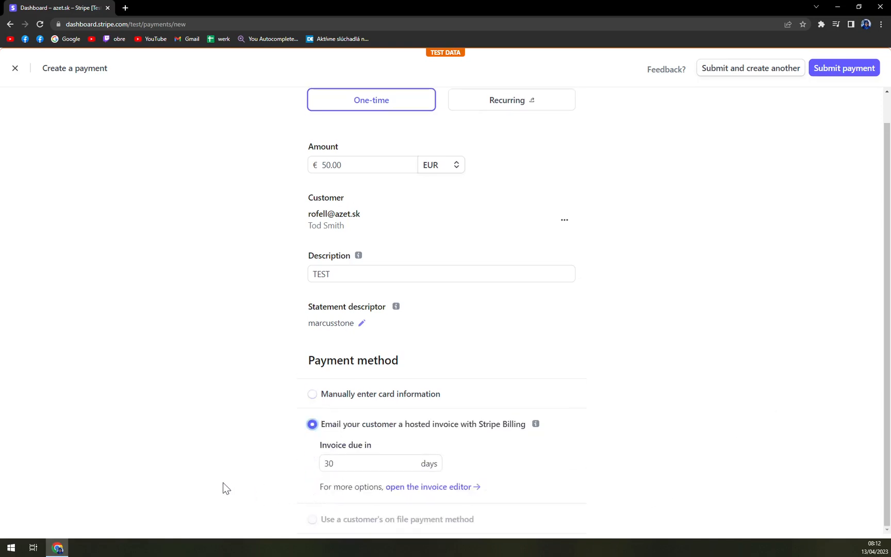
mouse_move(656, 476)
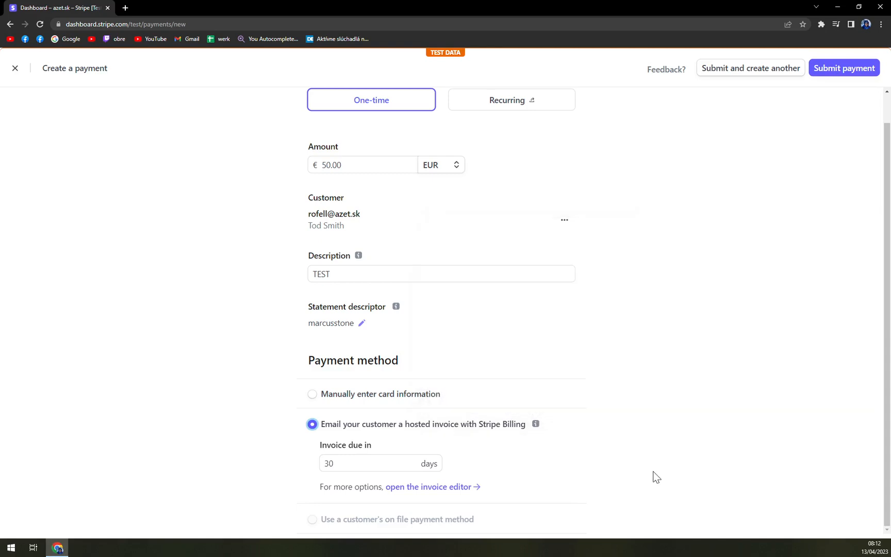
mouse_move(458, 442)
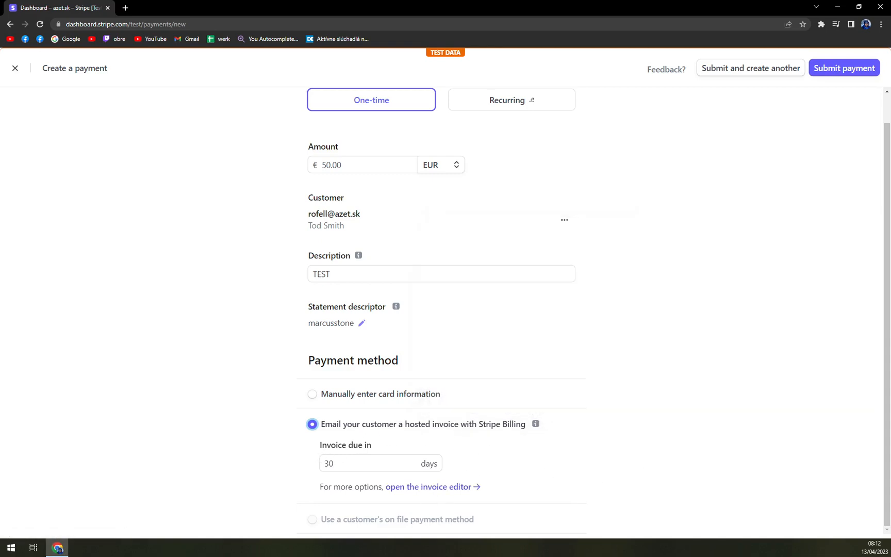
left_click(380, 463)
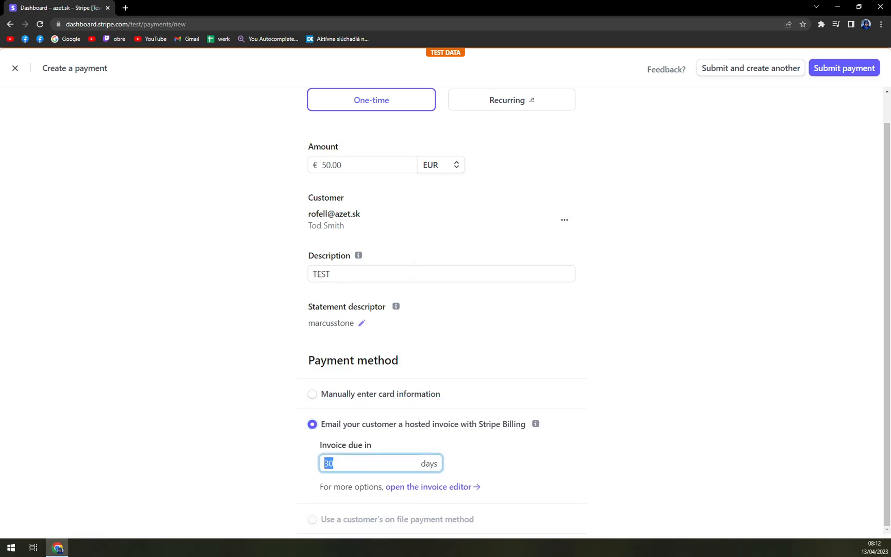
type("14")
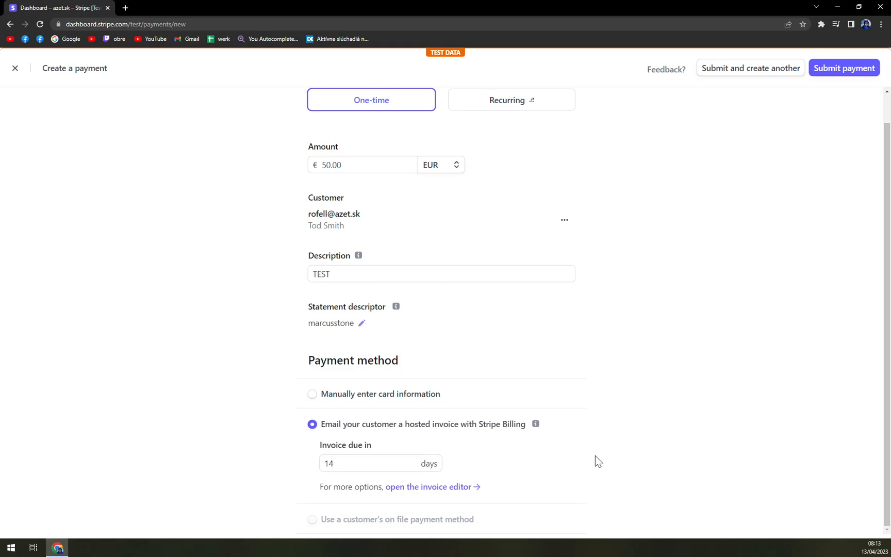
mouse_move(393, 500)
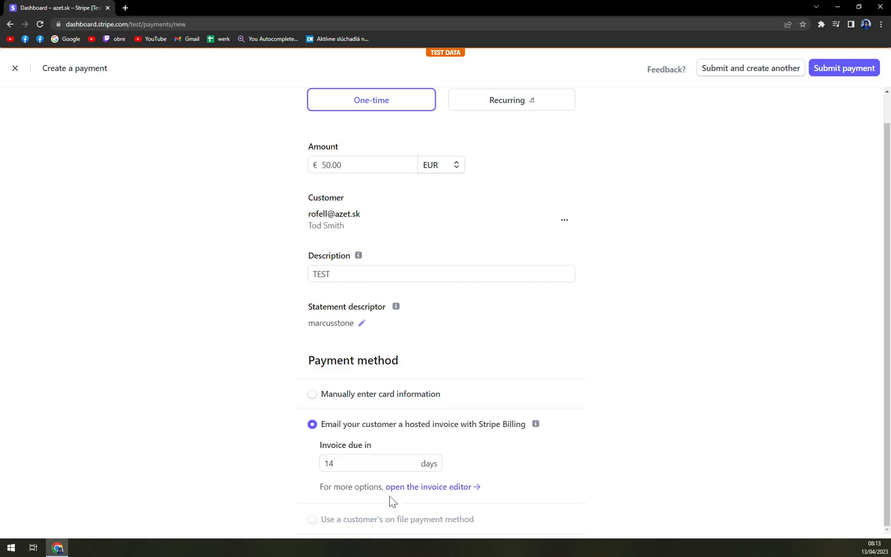
left_click(429, 487)
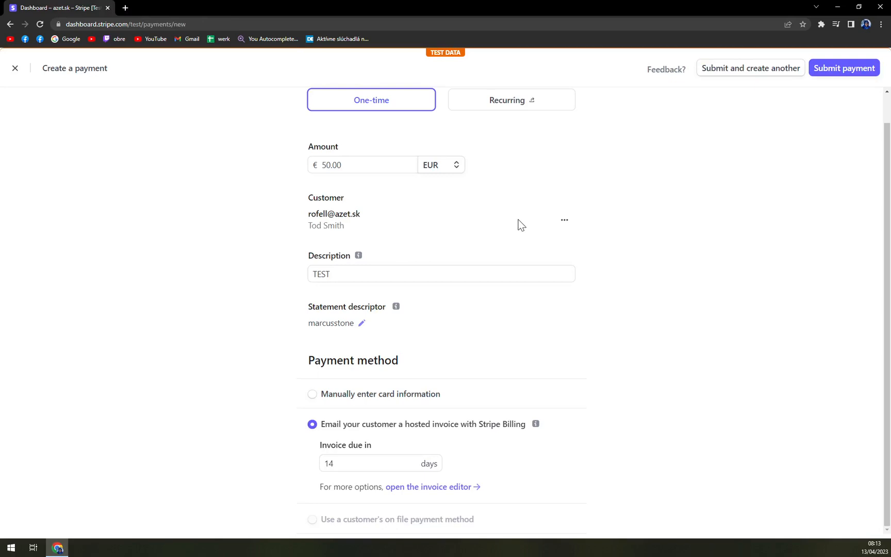
mouse_move(530, 524)
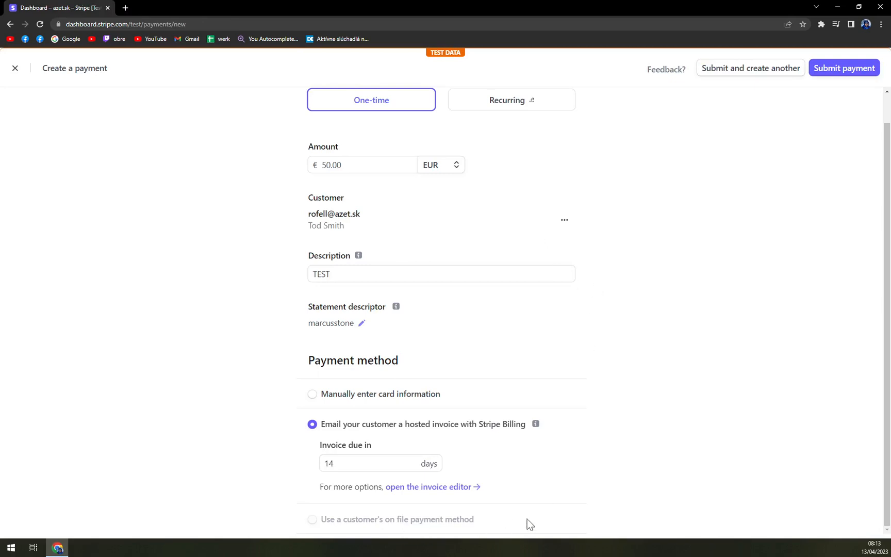
Step: Submit the payment and confirm the account password to continue
left_click(843, 68)
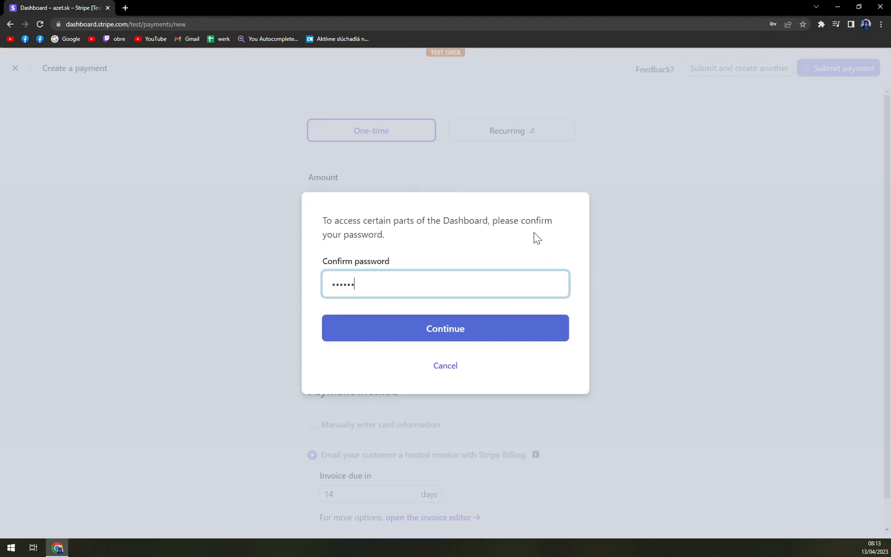
left_click(445, 327)
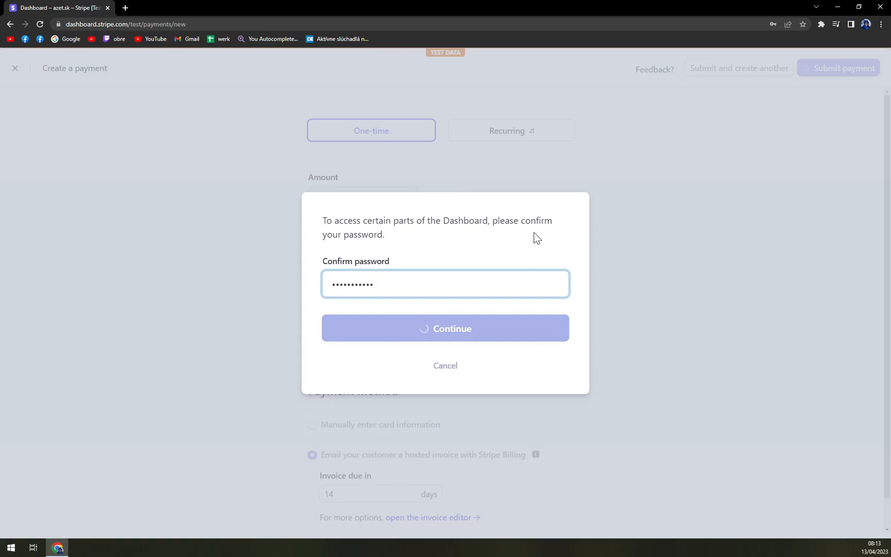
left_click(444, 328)
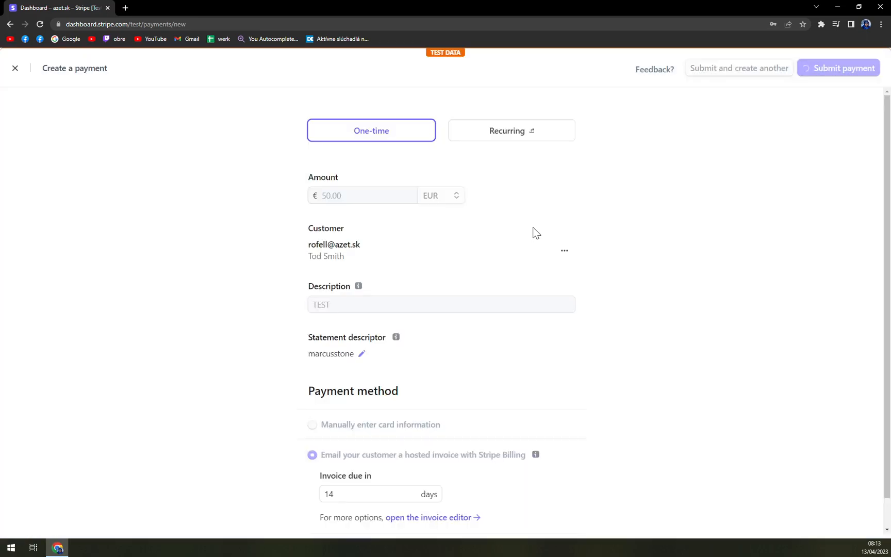
Step: Leave the payment form via the Payments list and return to the test-mode Home dashboard
left_click(844, 68)
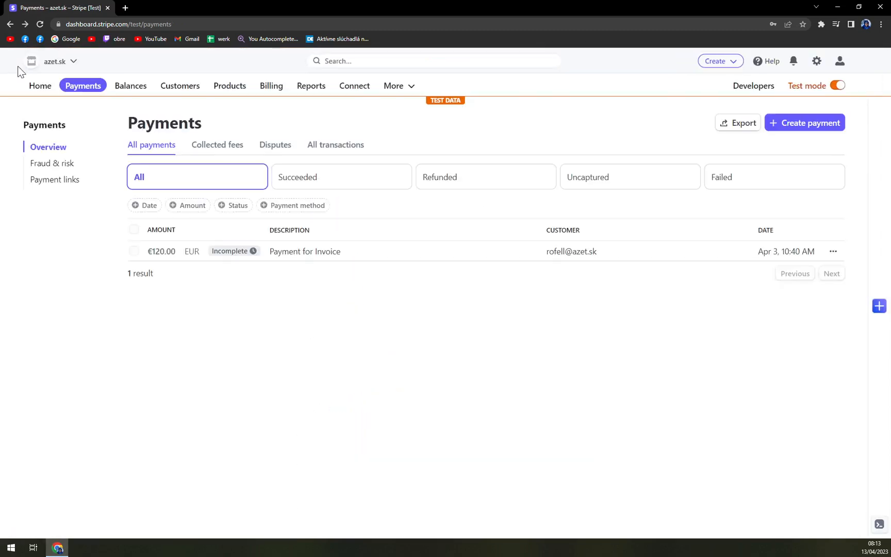
left_click(40, 85)
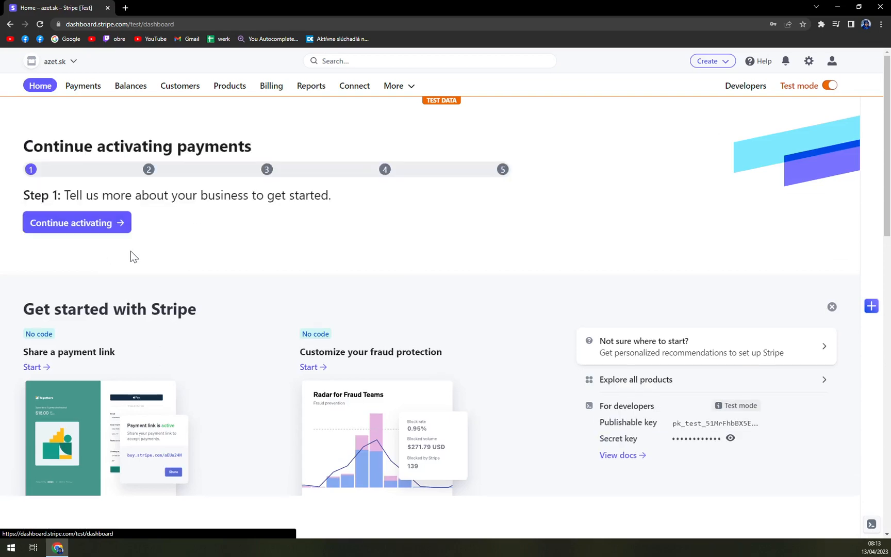
mouse_move(79, 238)
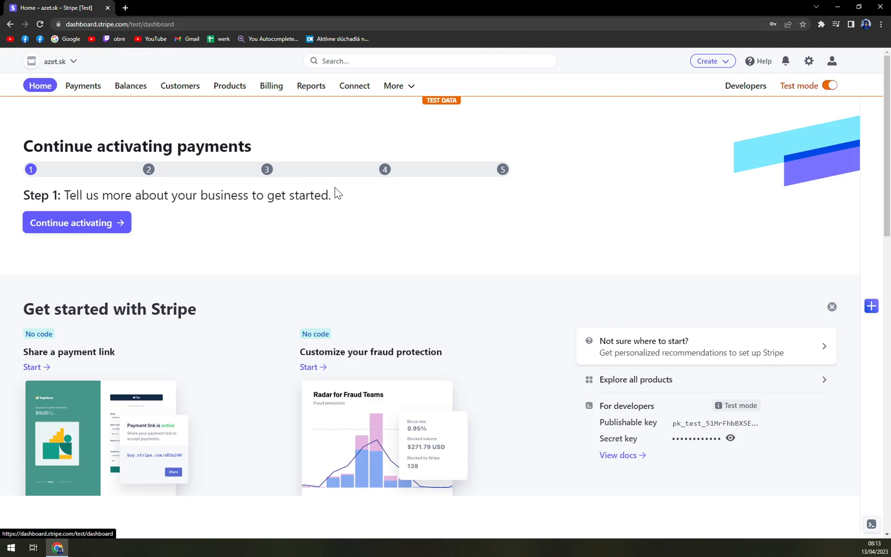
mouse_move(315, 258)
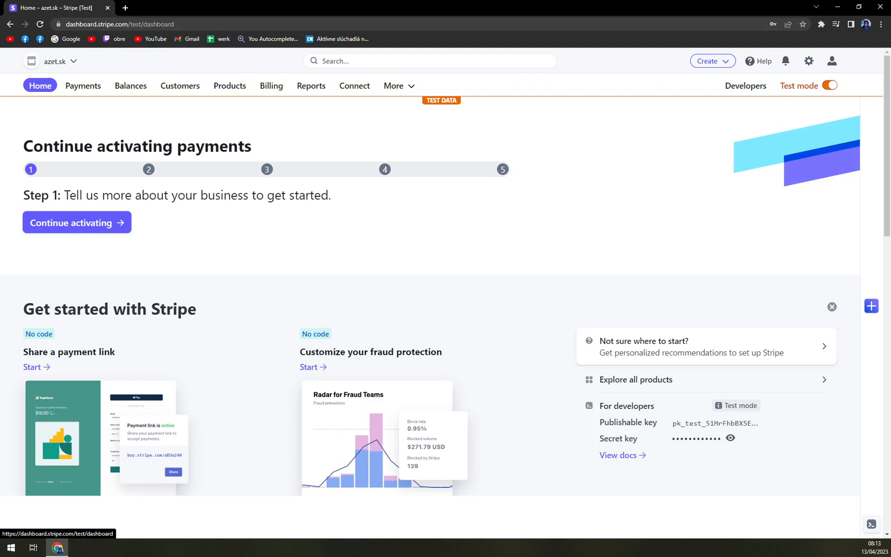
scroll("down", 3)
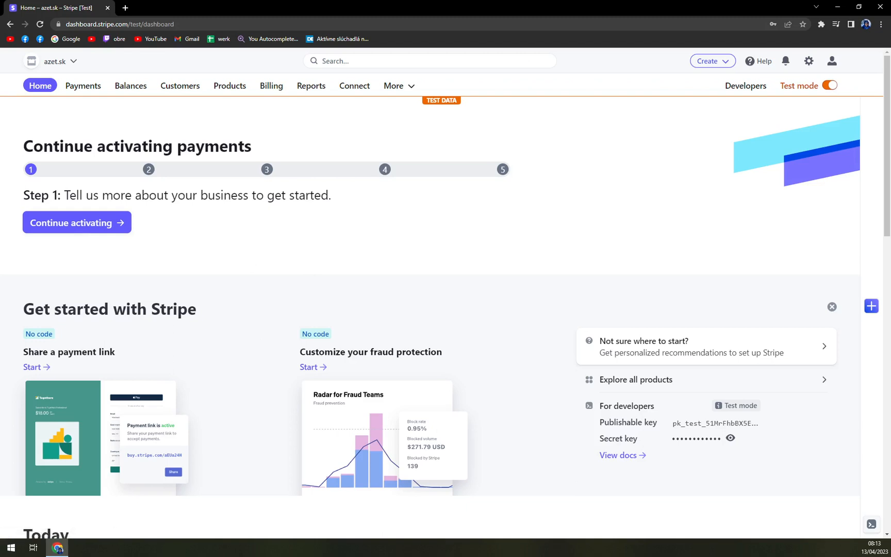